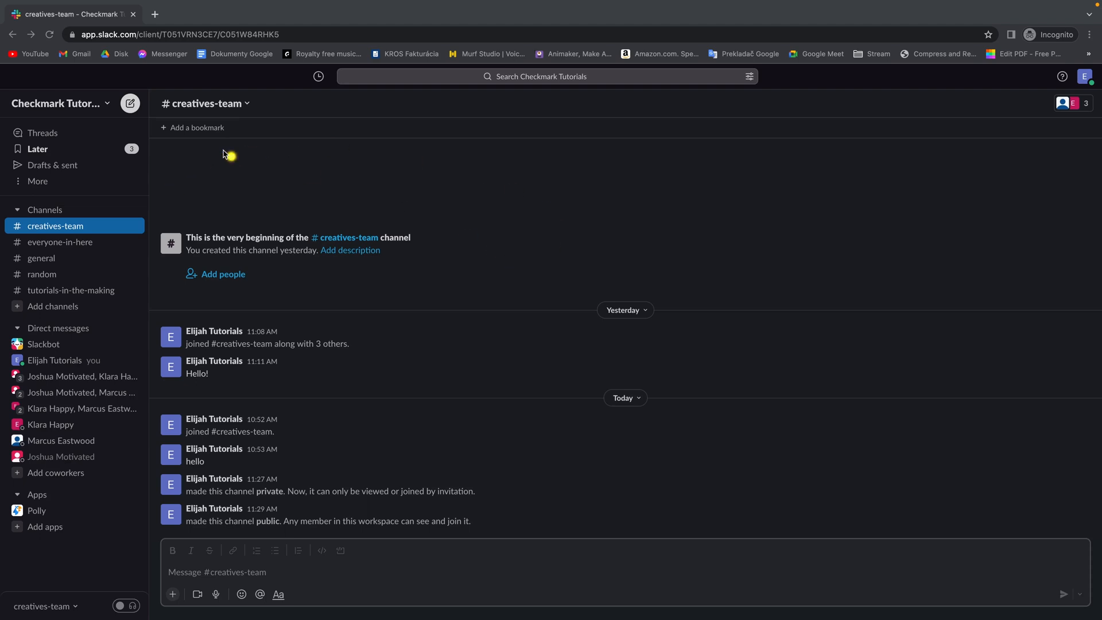
pyautogui.moveTo(494, 136)
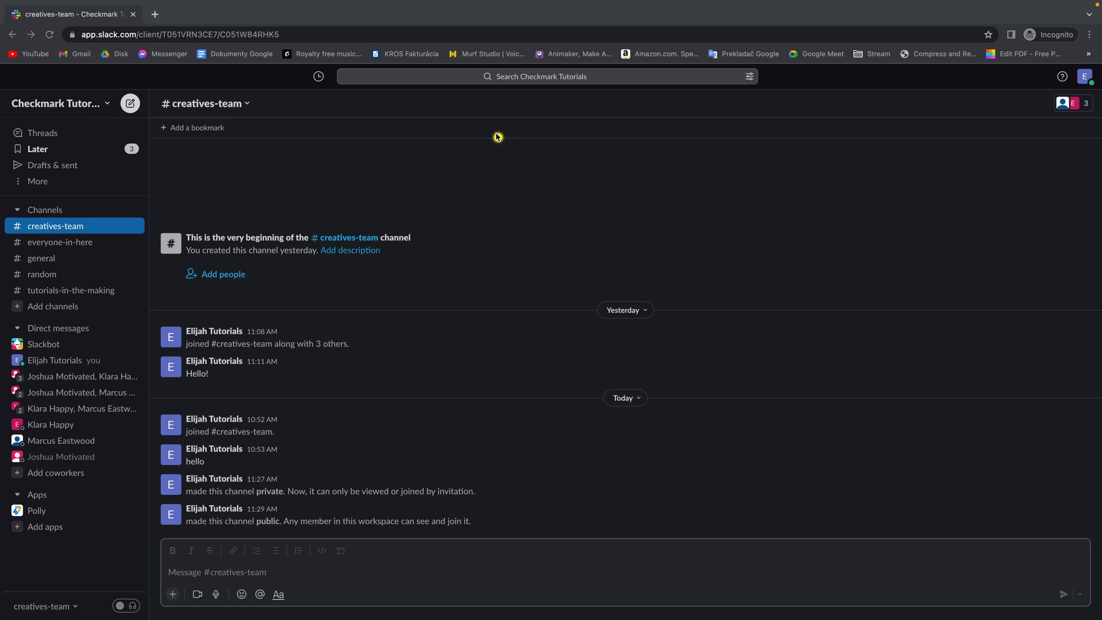